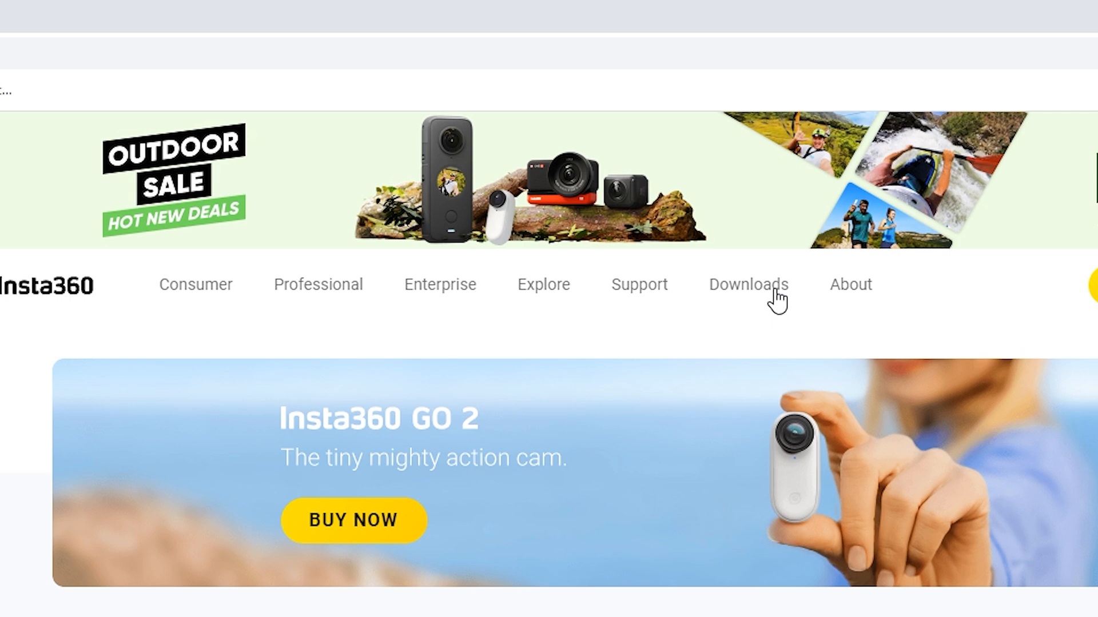
- Visit the Insta360 downloads page for the ONE X2 camera
left_click(747, 285)
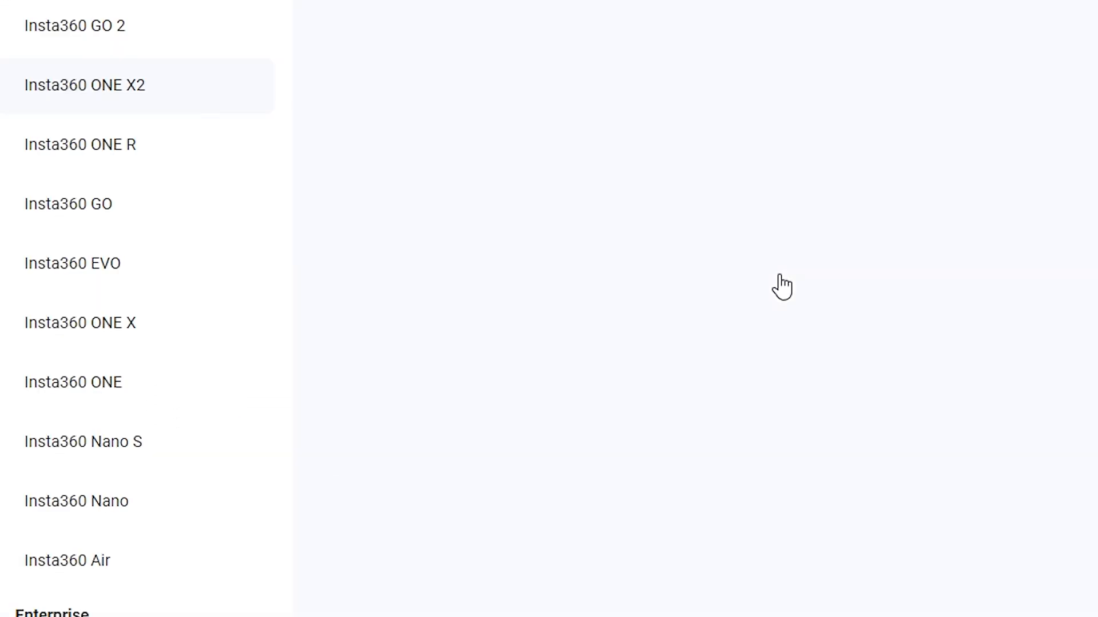
left_click(83, 85)
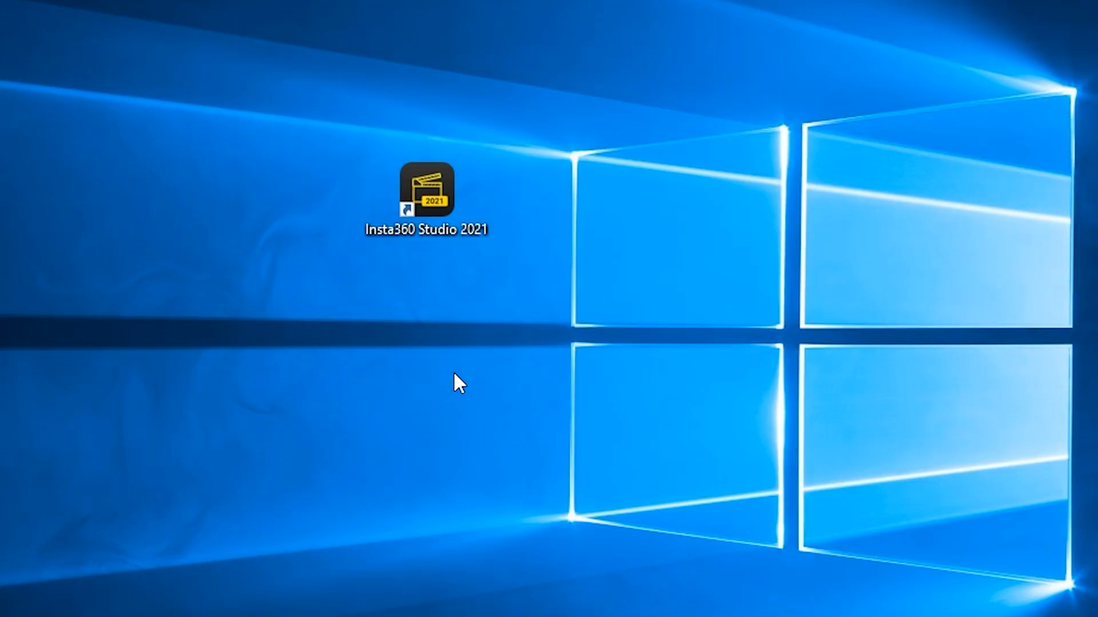
- Launch Insta360 Studio 2021 and load the clip VID_20201107_141100_00_012.insv
left_click(426, 194)
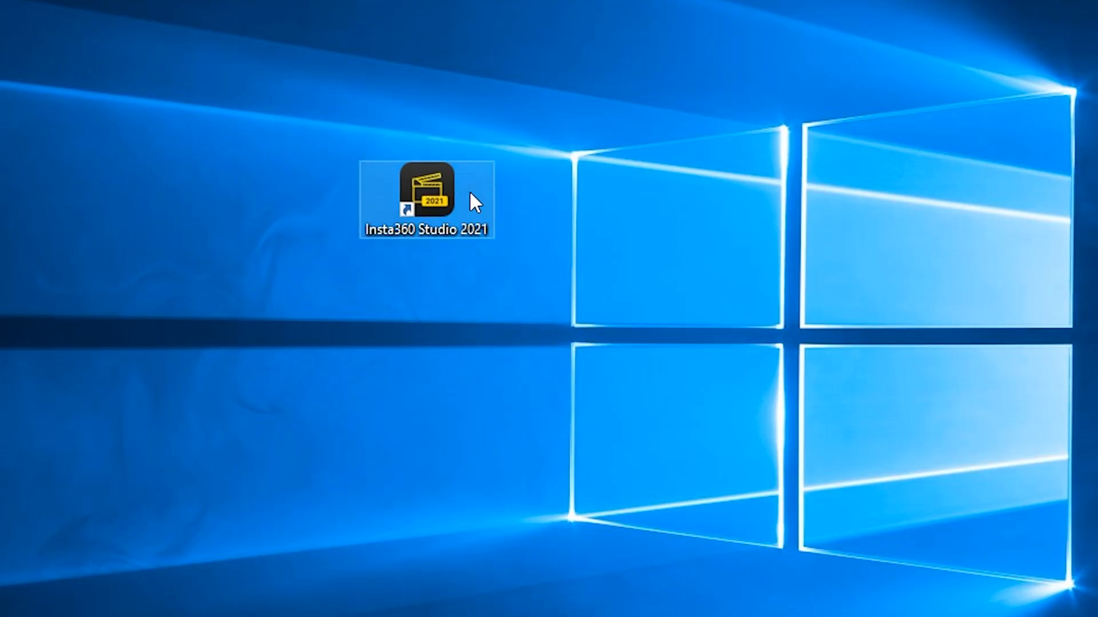
double_click(426, 195)
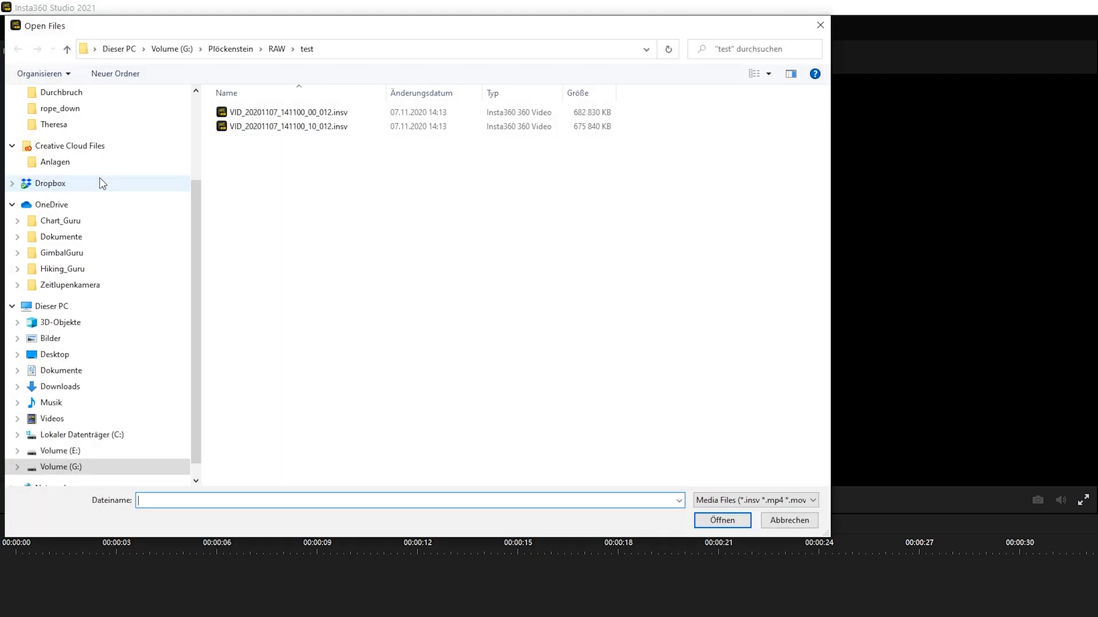
left_click(288, 112)
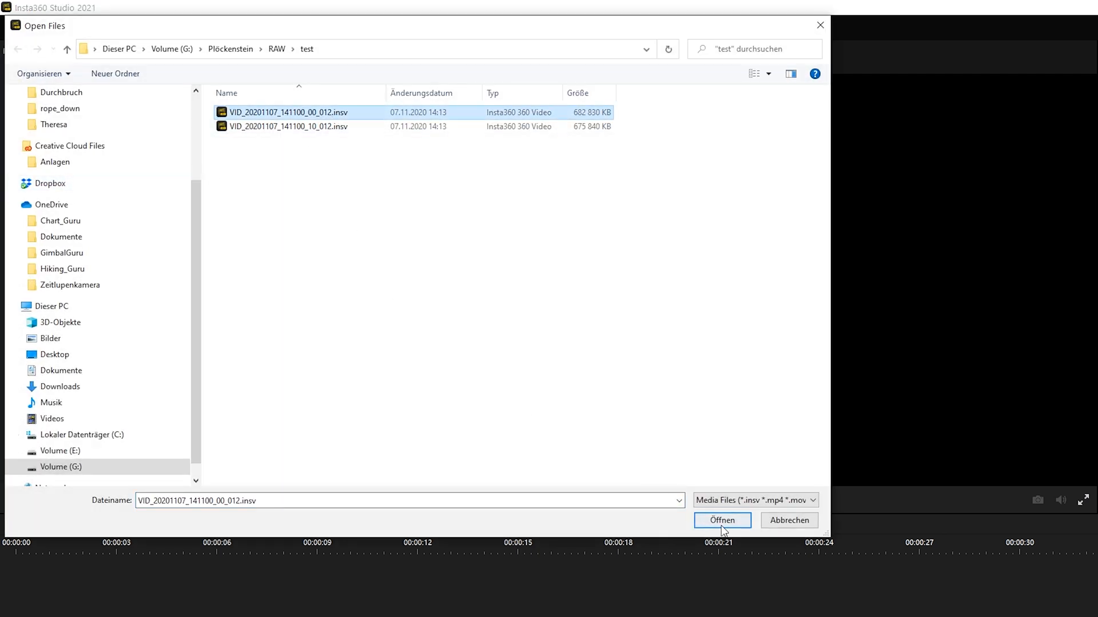
left_click(722, 520)
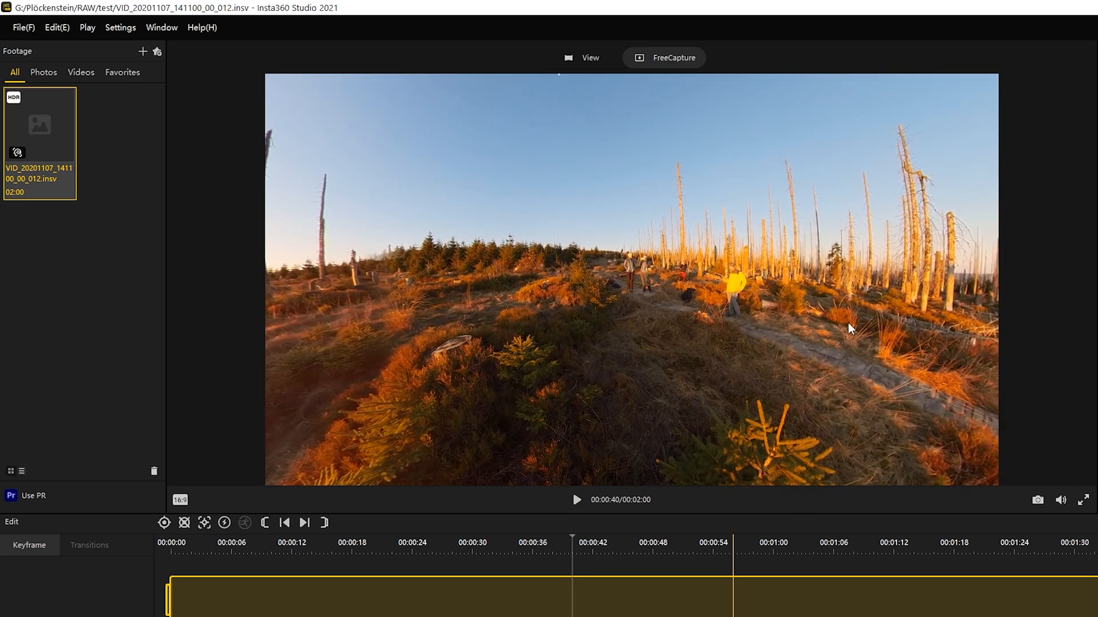
- Set the clip's trim start at about 00:00:44 on the playhead
left_click(576, 499)
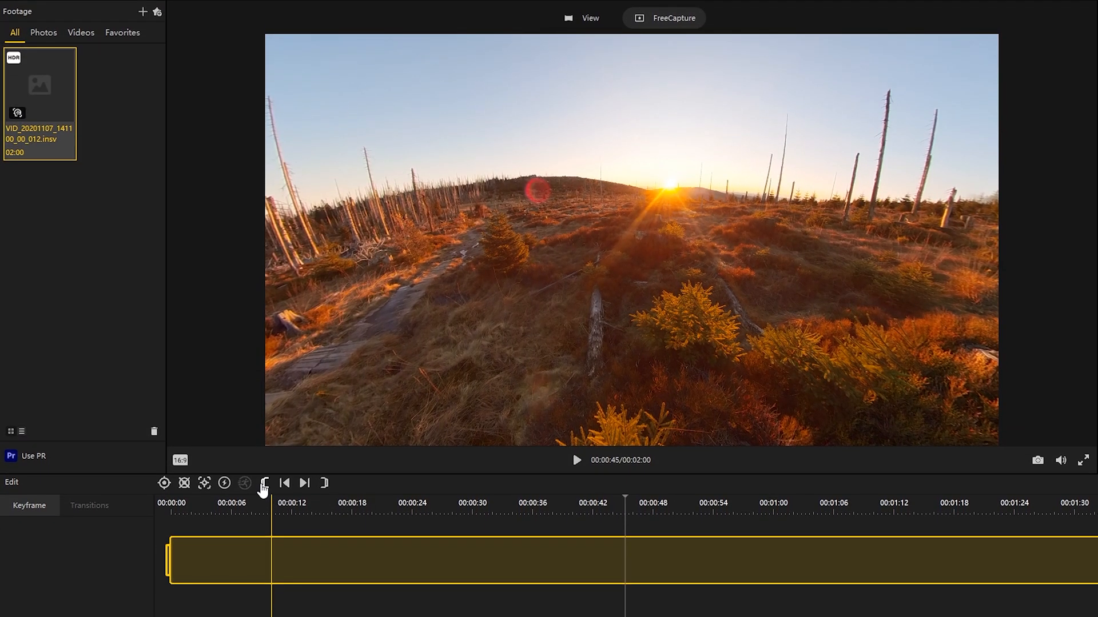
left_click(577, 459)
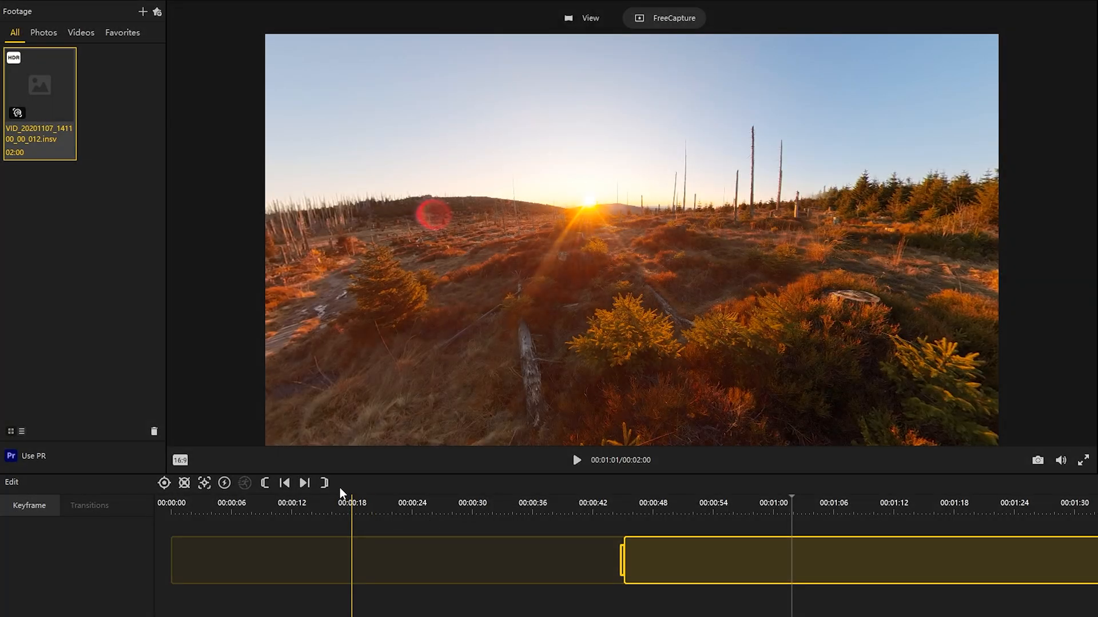
mouse_move(329, 488)
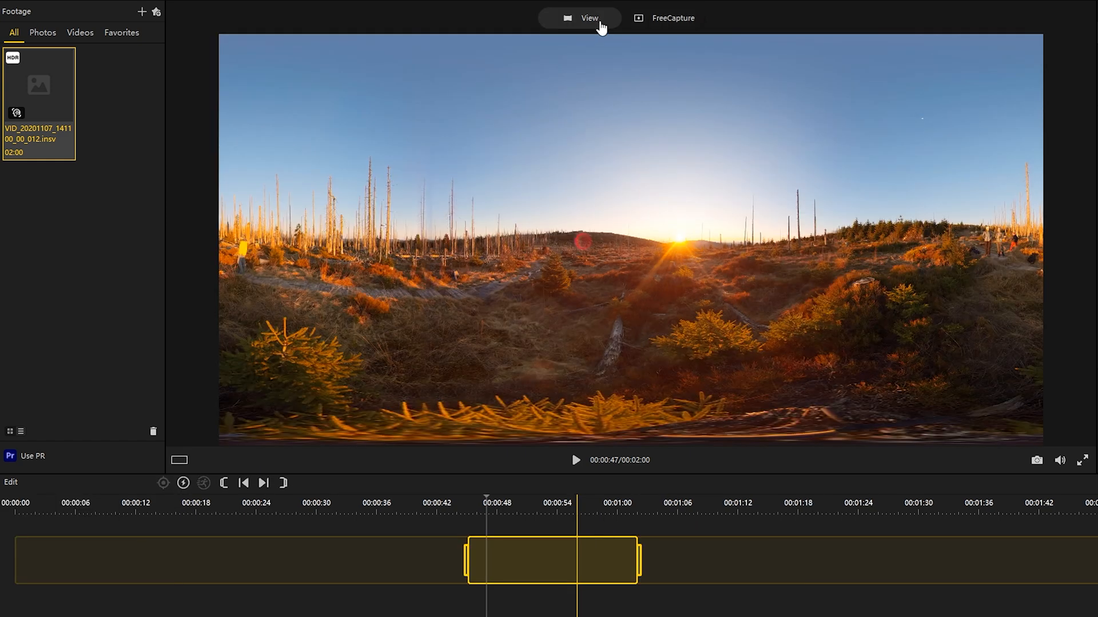
- Export the clip as a 5760×2880 H.264 MP4 at 200 Mbps to the desktop
left_click(1077, 15)
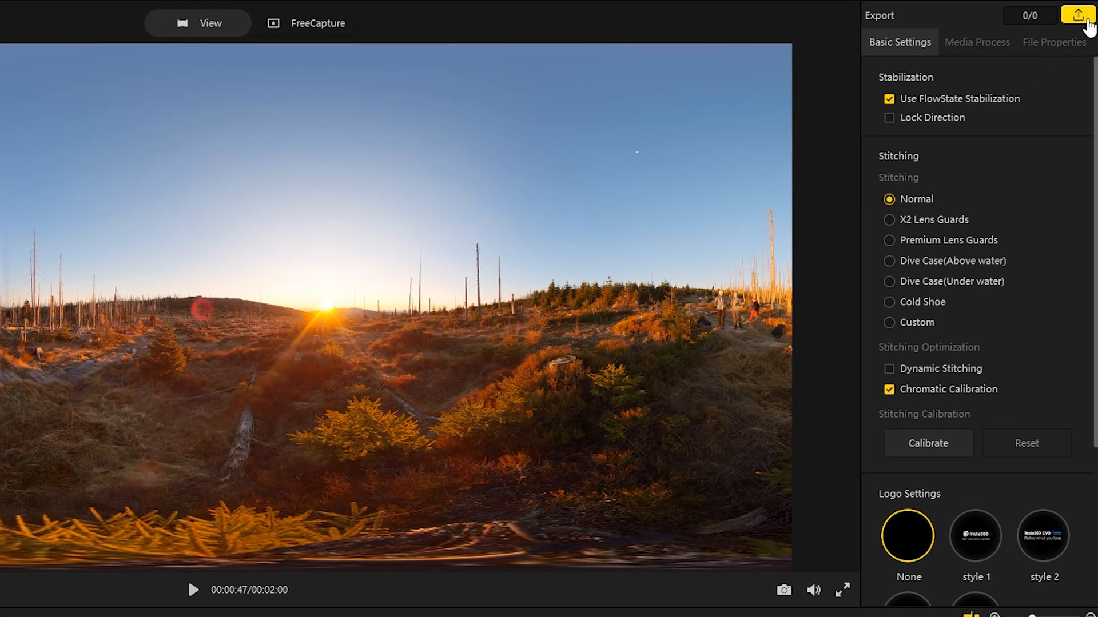
left_click(1078, 15)
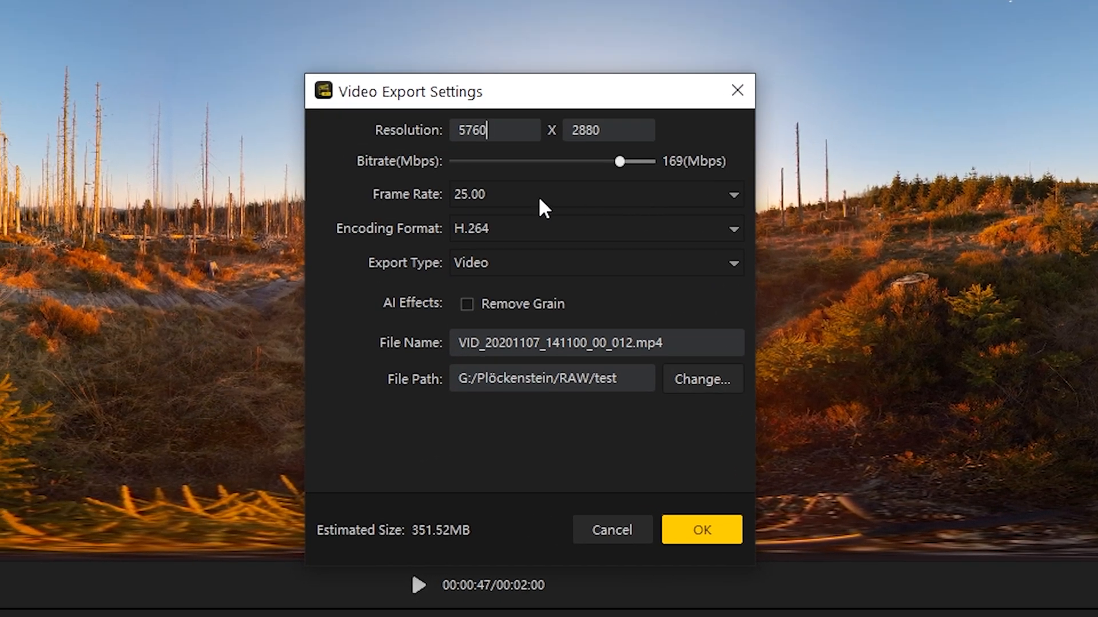
mouse_move(491, 254)
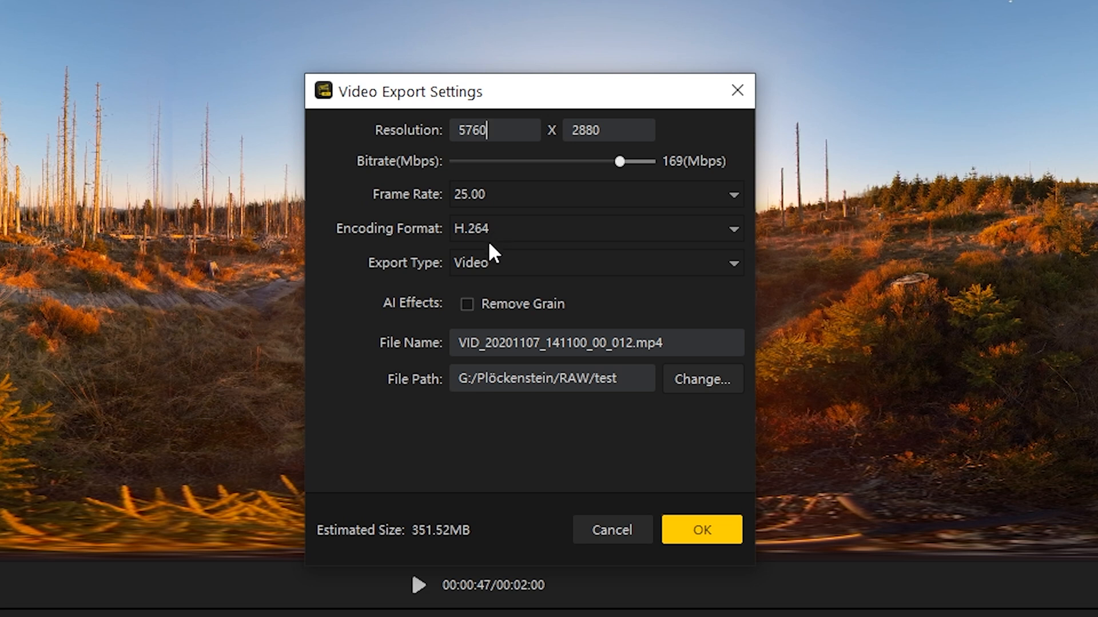
mouse_move(591, 178)
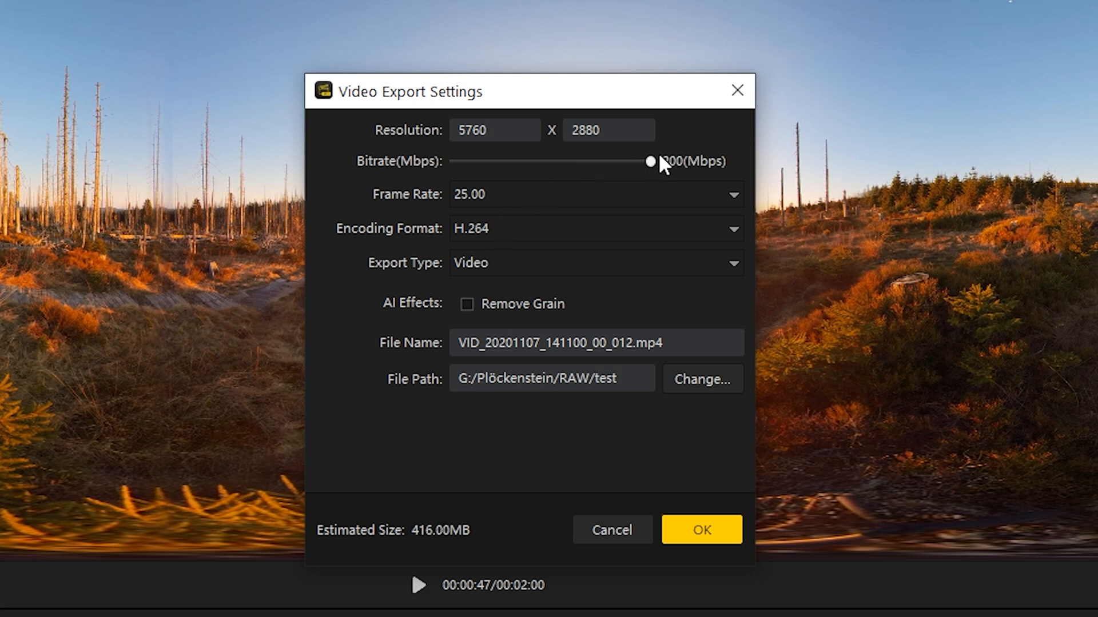
mouse_move(587, 200)
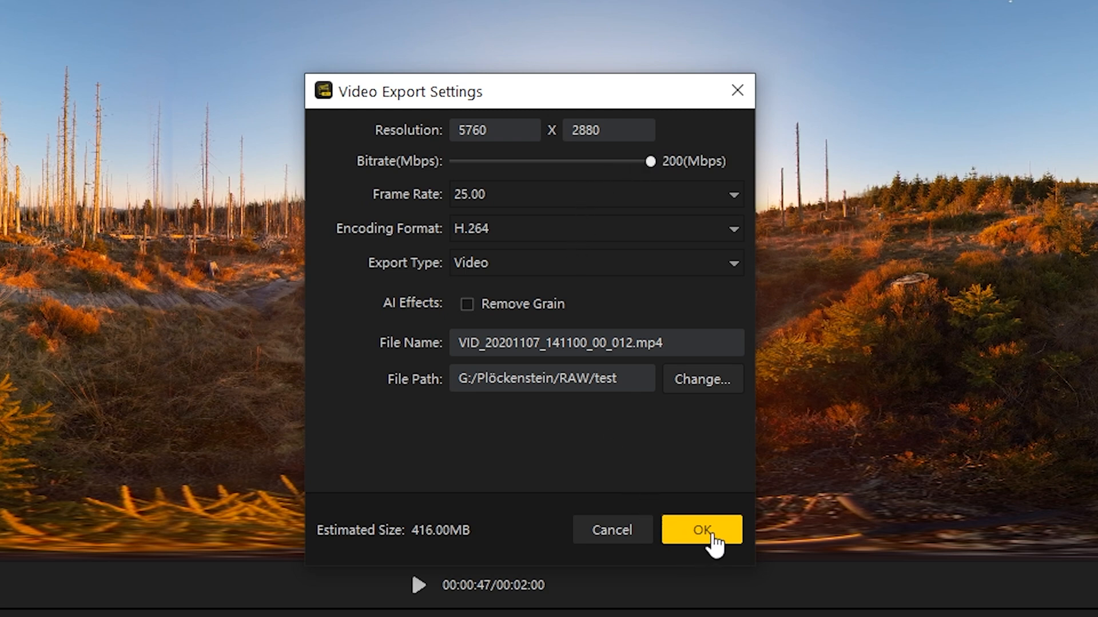
left_click(701, 530)
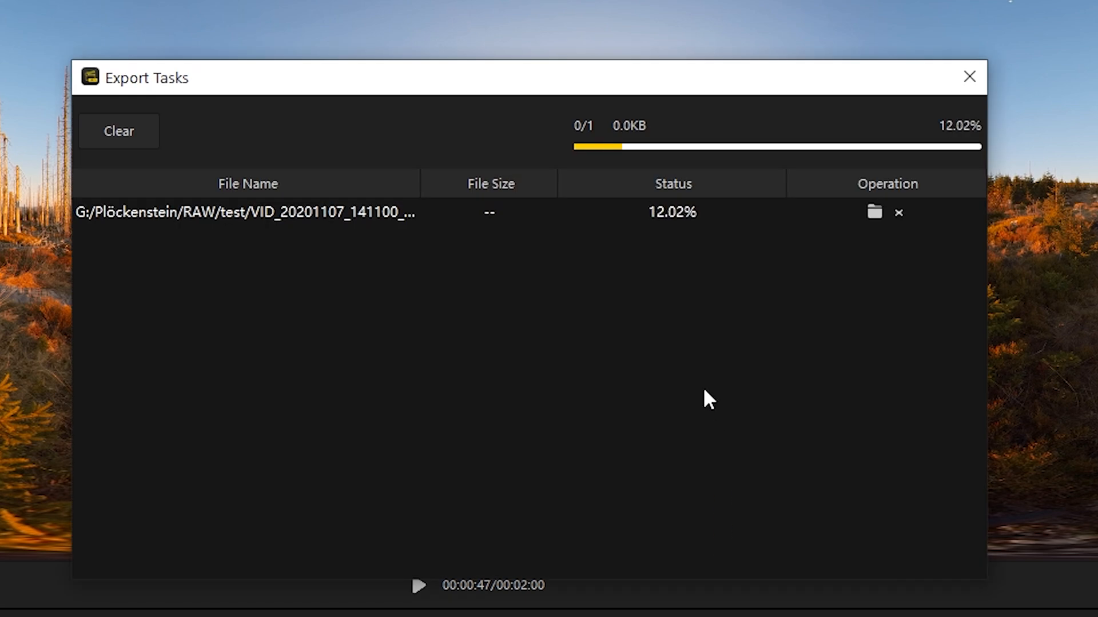
right_click(553, 343)
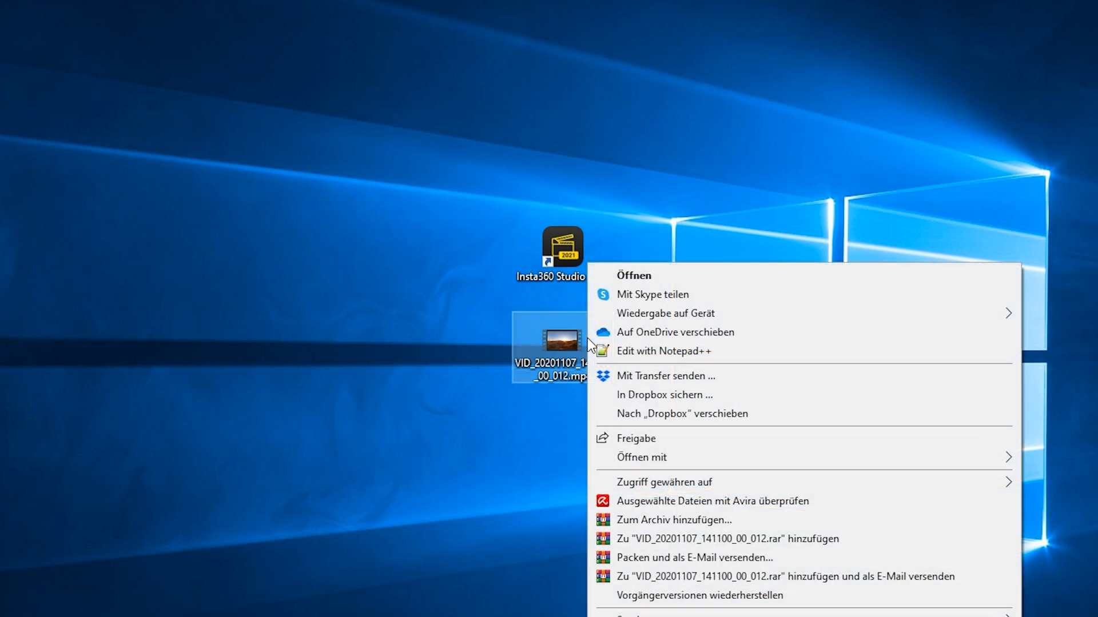
- Play the exported MP4 in VLC media player, then go to YouTube Studio's upload page
left_click(642, 457)
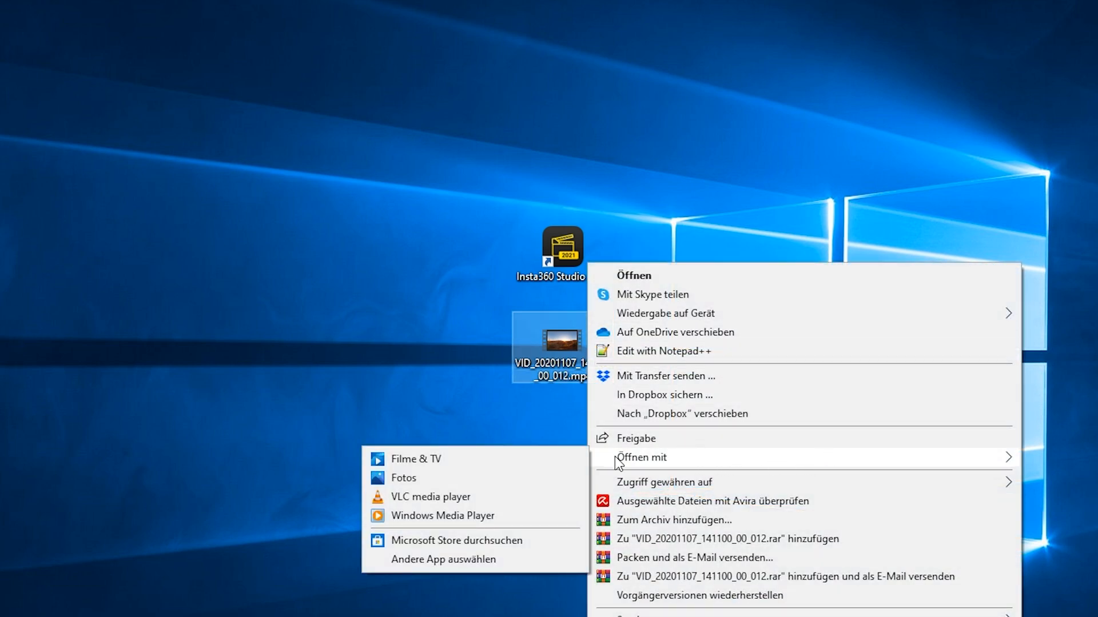
left_click(430, 496)
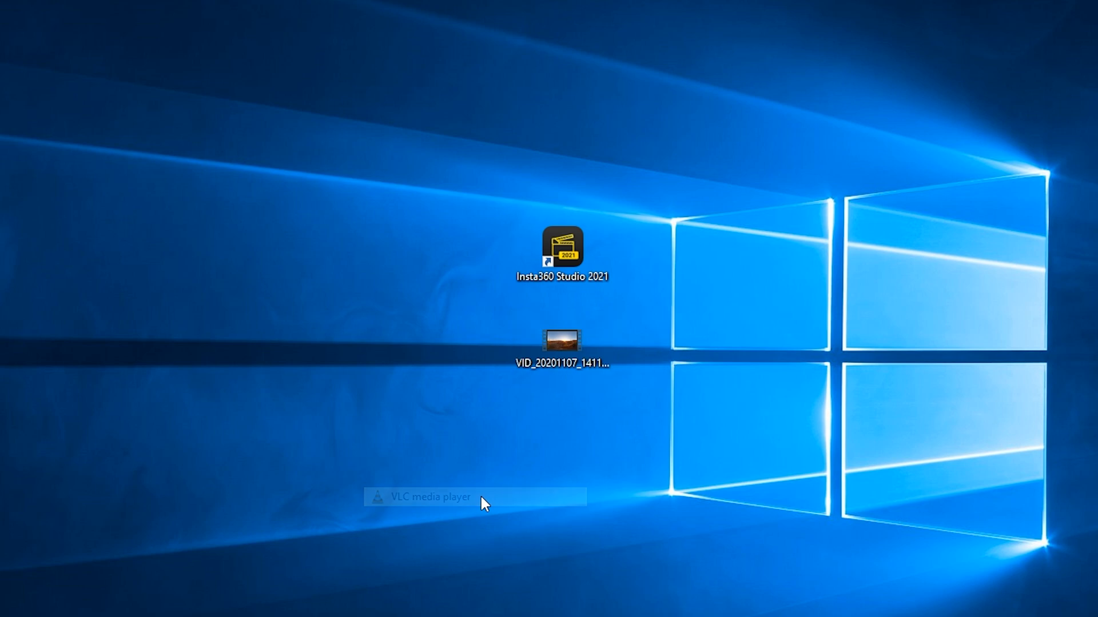
double_click(563, 342)
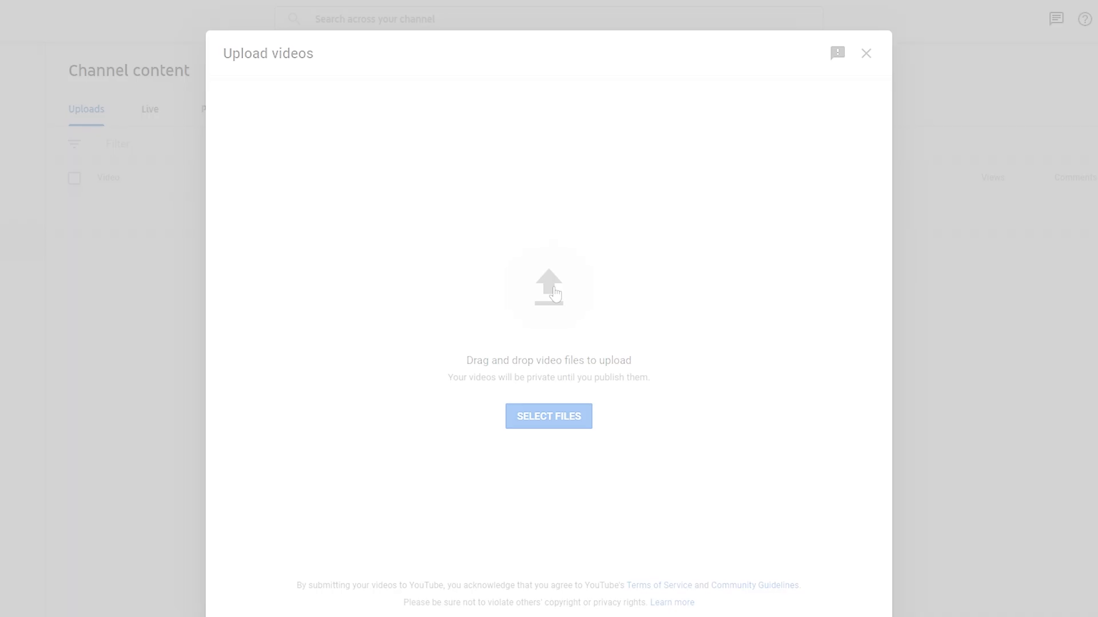
- Upload VID_20201107_141100_00_012.mp4 to YouTube and title it 'Test'
left_click(548, 416)
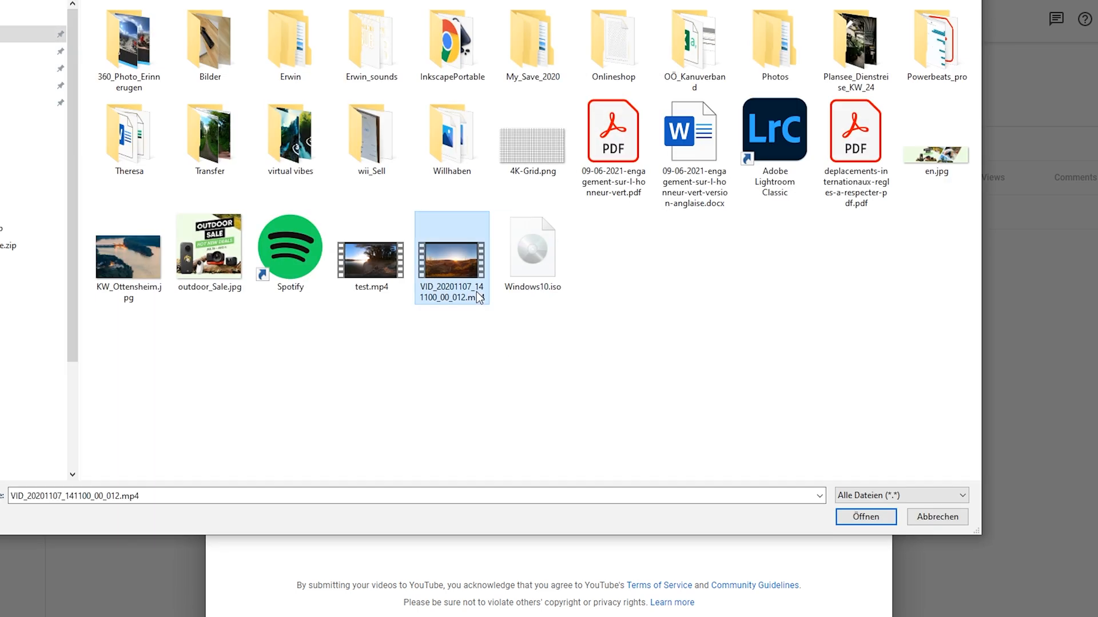
left_click(864, 517)
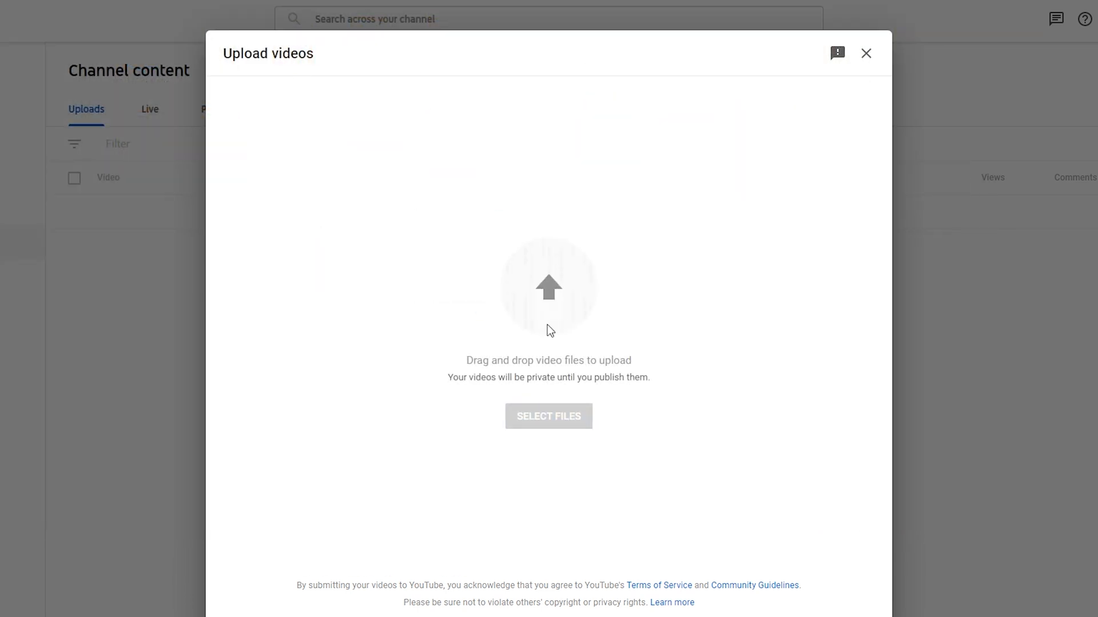
left_click(548, 417)
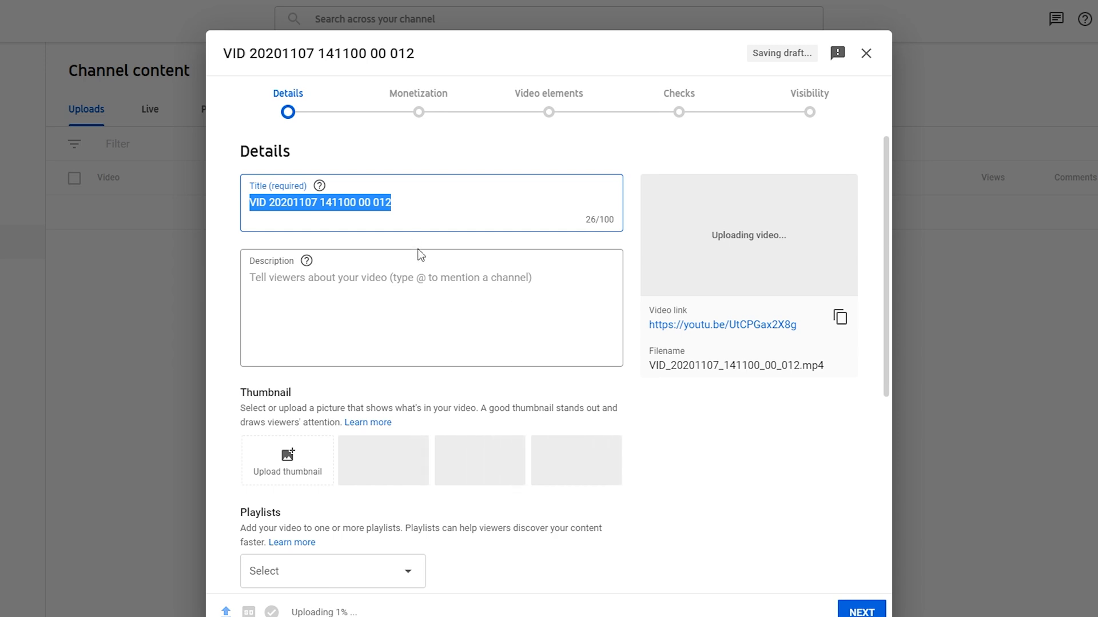
type("Test")
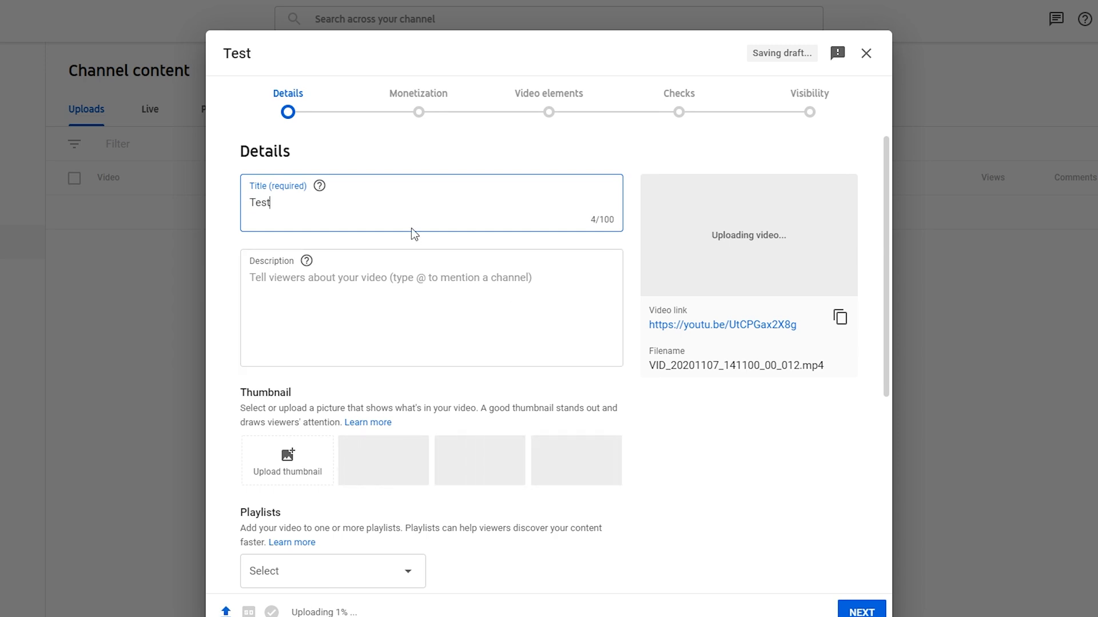